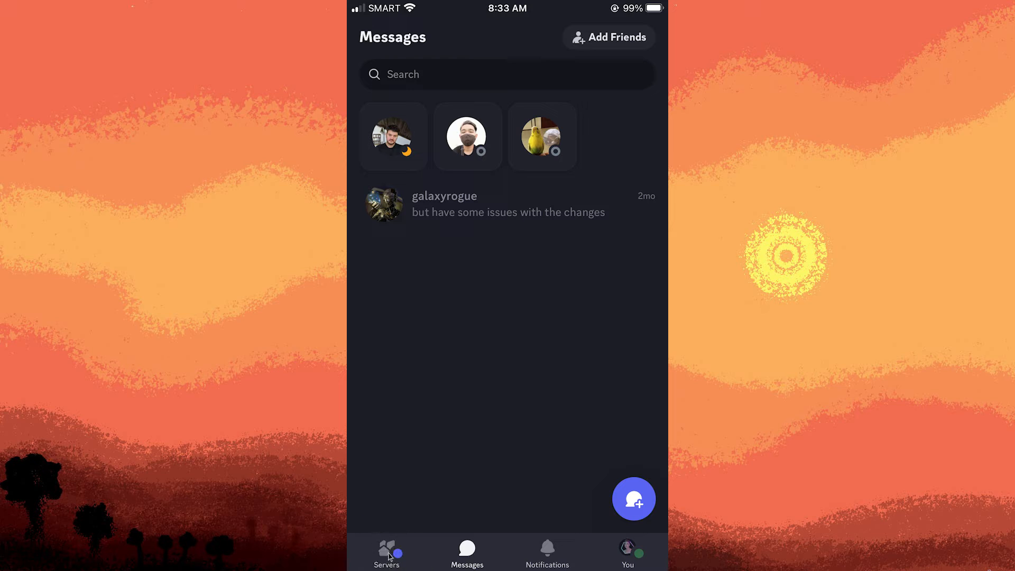
Step: From the Servers tab, start adding a server to reach Create Your Server
{"action": "left_click", "coordinate": [386, 552]}
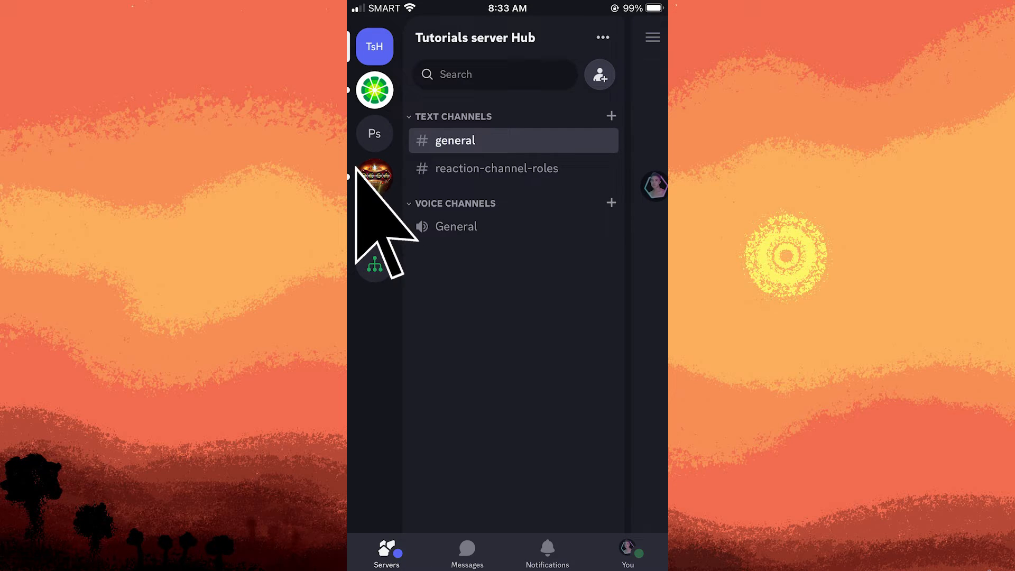
{"action": "left_click", "coordinate": [374, 265]}
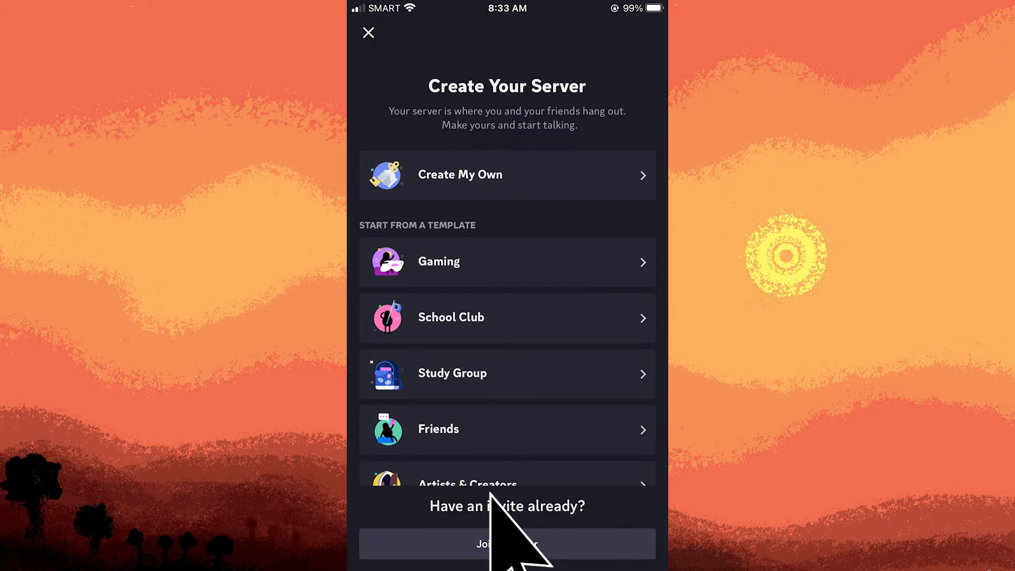
{"action": "mouse_move", "coordinate": [507, 544]}
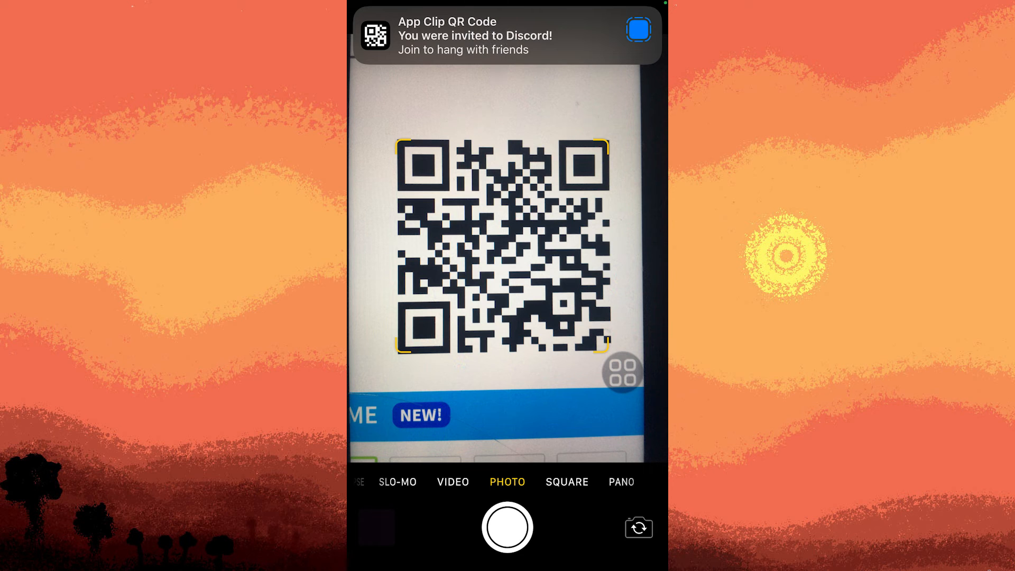
Step: Open the Discord invite detected from the scanned QR code
{"action": "left_click", "coordinate": [504, 35]}
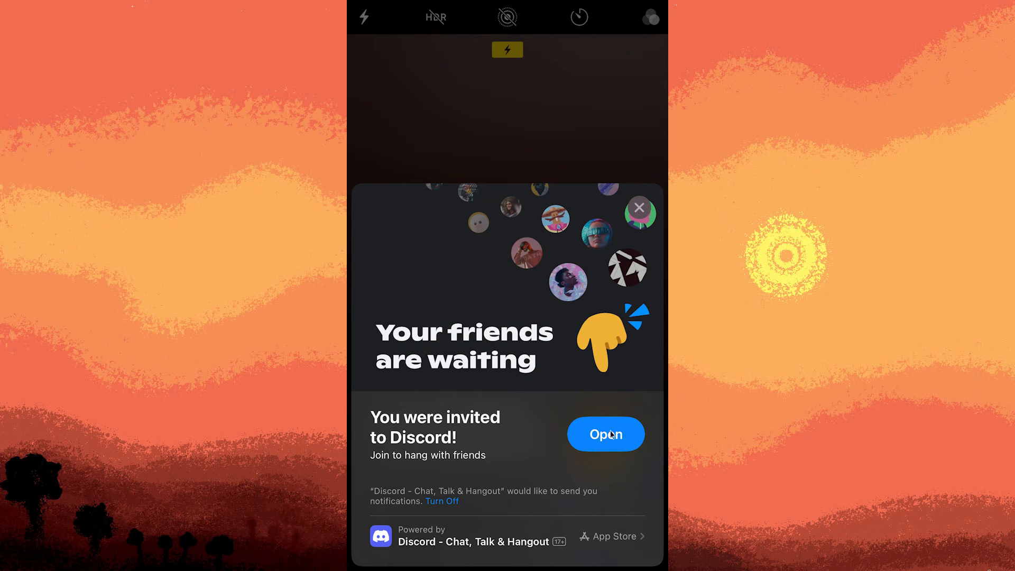
Step: Open the invite in Discord and accept joining Family Server Hub
{"action": "left_click", "coordinate": [605, 433]}
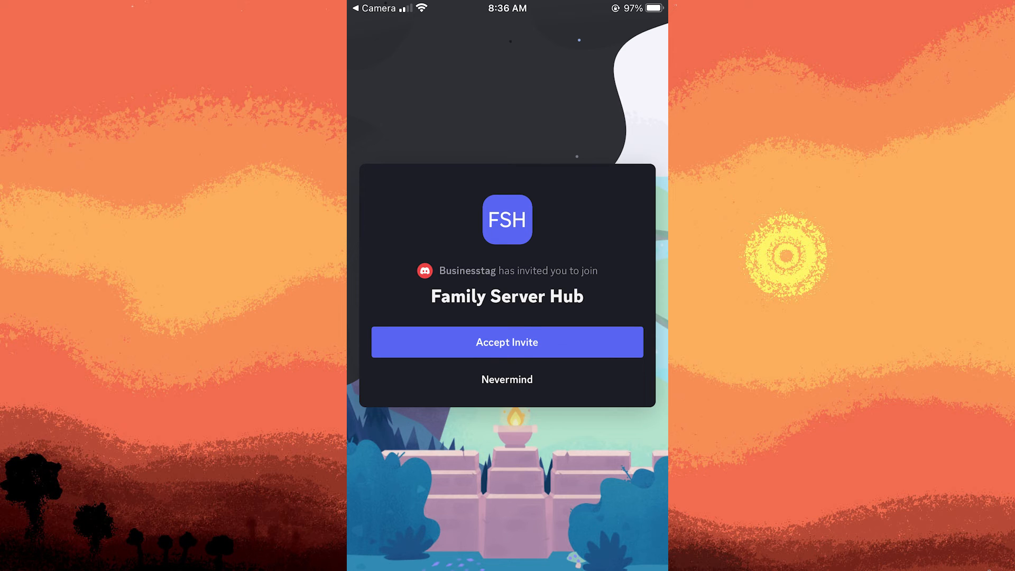
{"action": "left_click", "coordinate": [507, 342]}
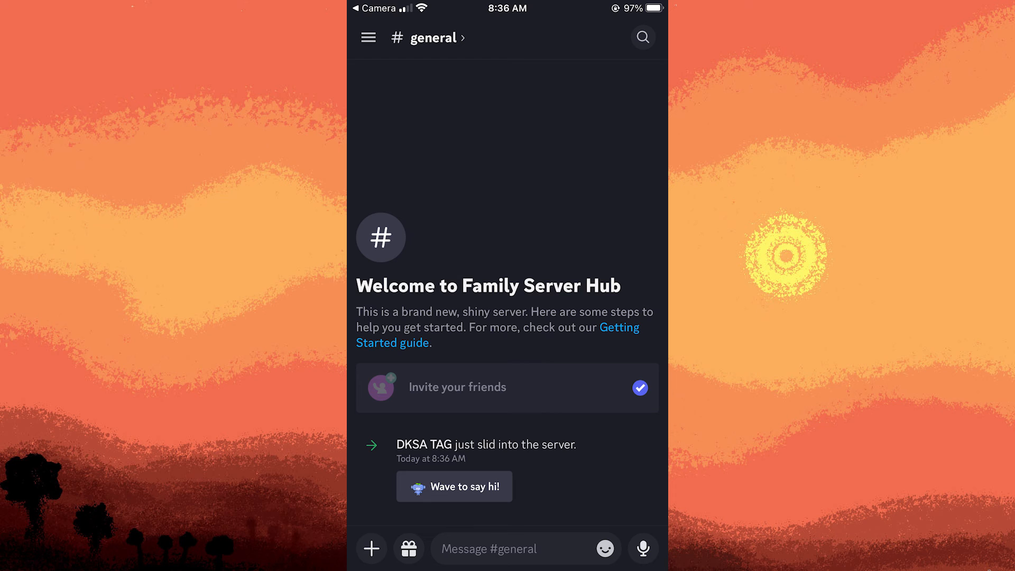